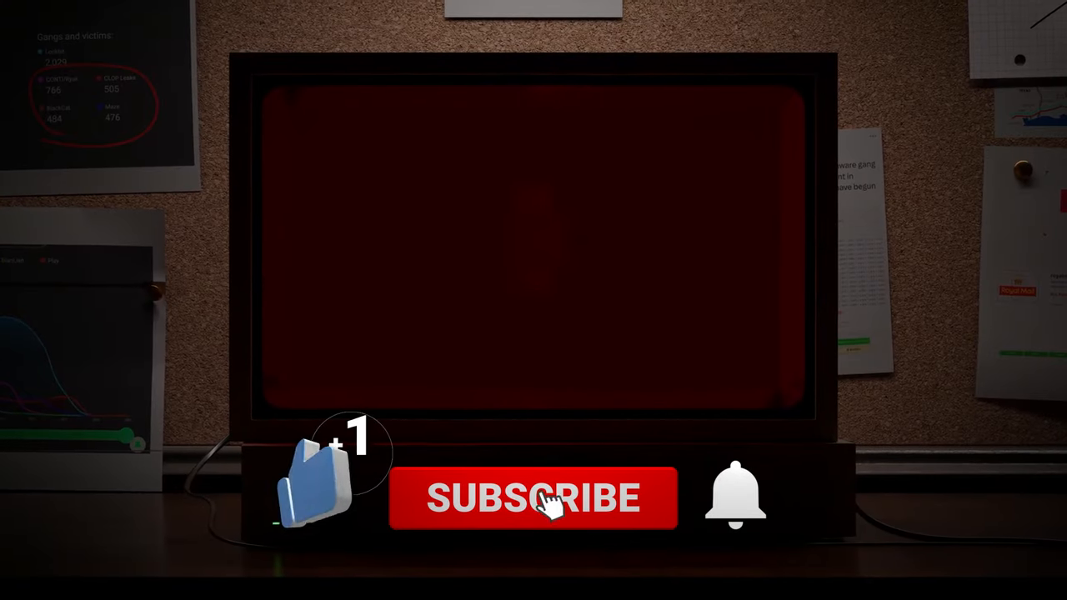
Step: Play the outro until SUBSCRIBED shows and the Analyst1 thank-you credit appears
{"action": "left_click", "coordinate": [533, 497]}
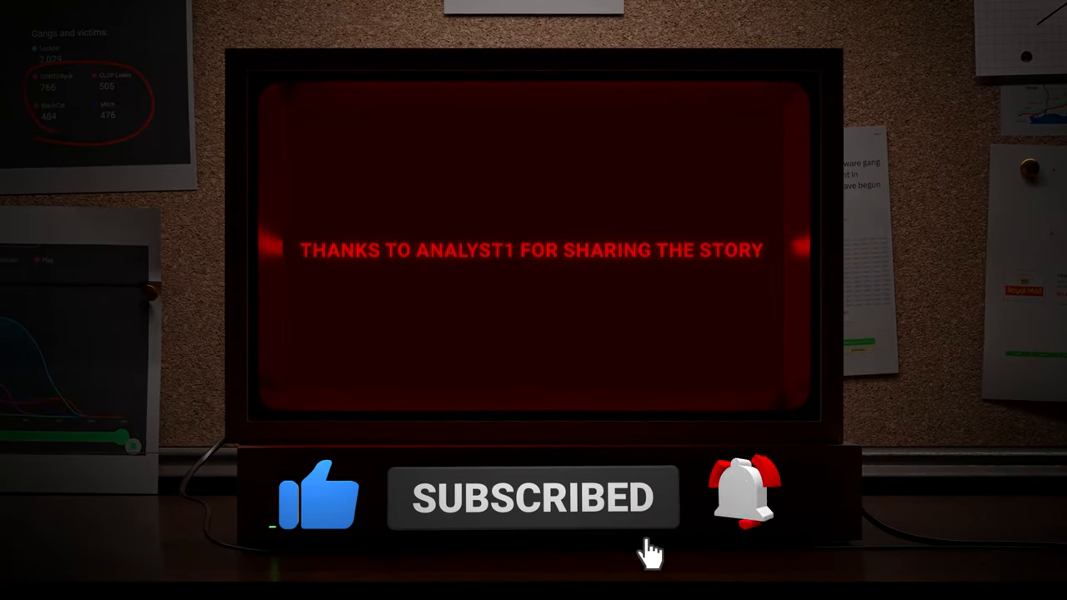